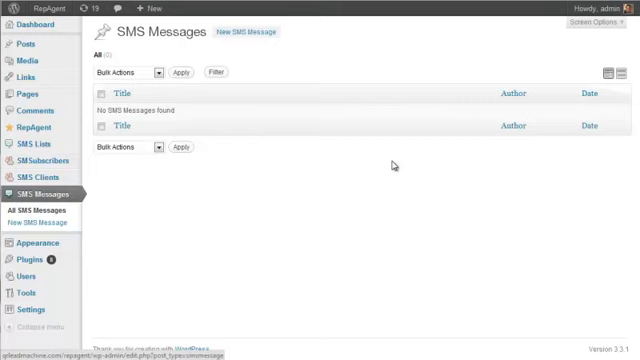
{"action": "mouse_move", "coordinate": [320, 110]}
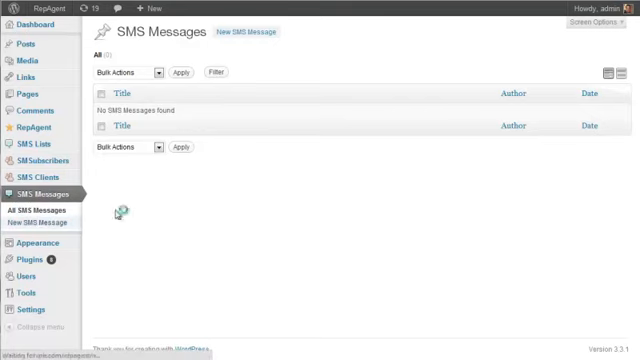
- Create a new SMS message and title it 'Voice Blast'
{"action": "left_click", "coordinate": [44, 222]}
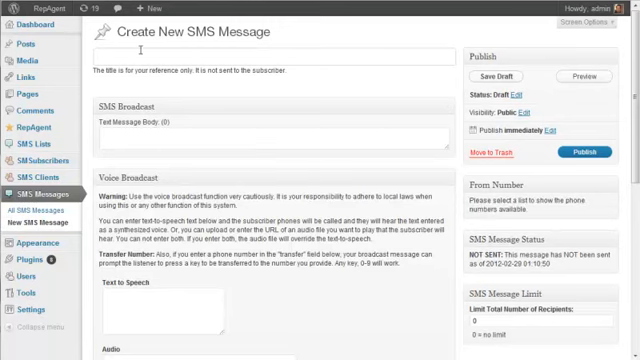
{"action": "type", "text": "Voic"}
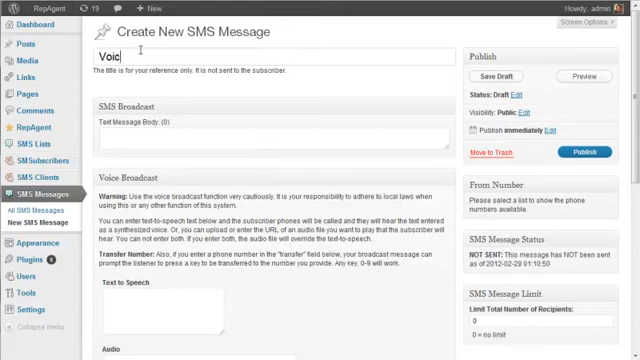
{"action": "type", "text": "e Blast"}
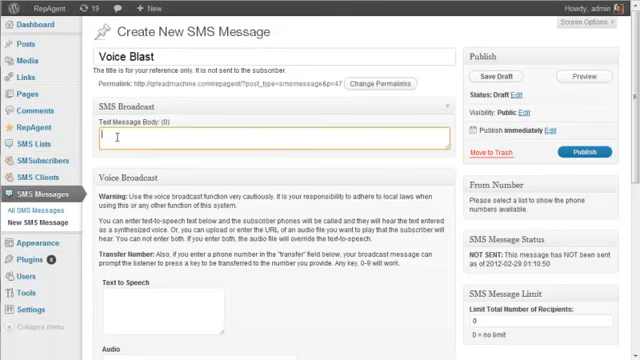
{"action": "scroll", "scroll_direction": "down", "scroll_amount": 3}
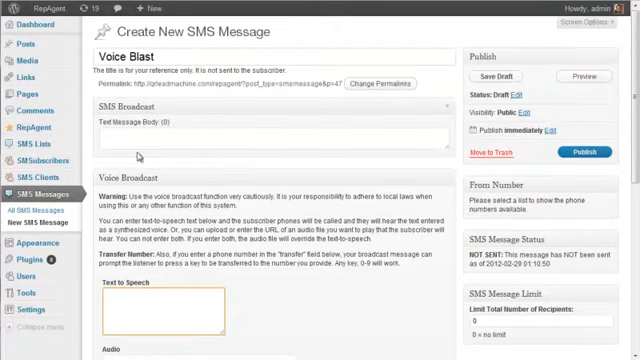
{"action": "left_click", "coordinate": [270, 136]}
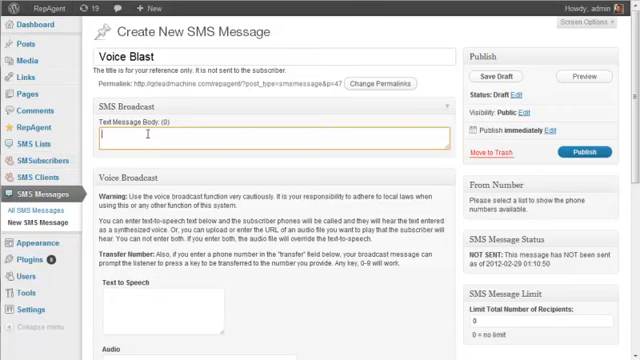
{"action": "scroll", "scroll_direction": "down", "scroll_amount": 3}
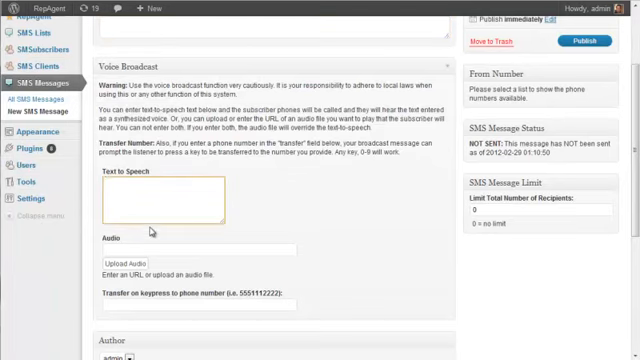
{"action": "scroll", "scroll_direction": "up", "scroll_amount": 3}
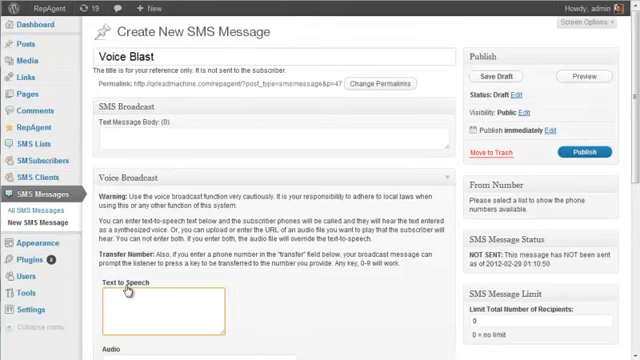
{"action": "scroll", "scroll_direction": "down", "scroll_amount": 3}
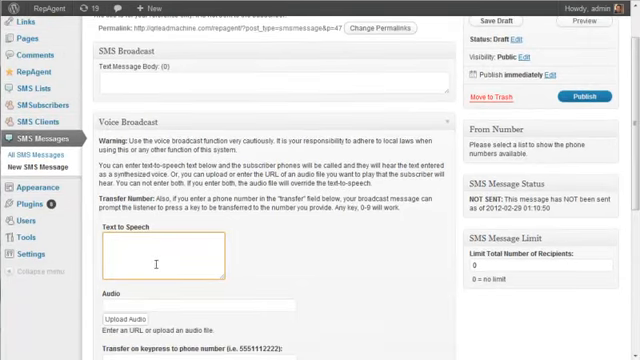
{"action": "scroll", "scroll_direction": "up", "scroll_amount": 3}
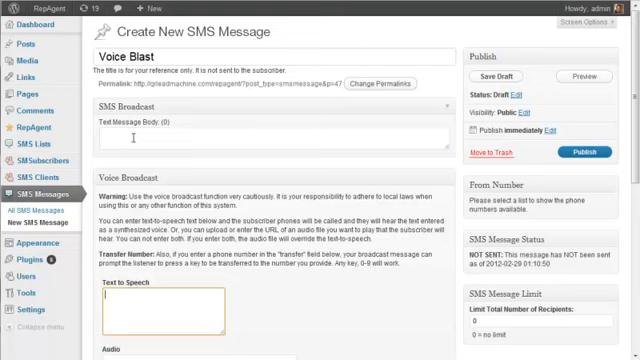
{"action": "scroll", "scroll_direction": "down", "scroll_amount": 3}
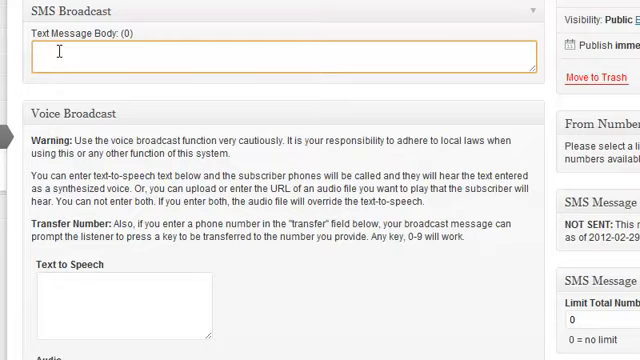
{"action": "scroll", "scroll_direction": "up", "scroll_amount": 3}
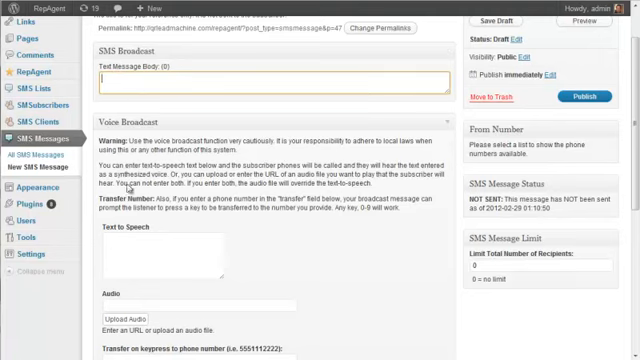
{"action": "left_click", "coordinate": [270, 78]}
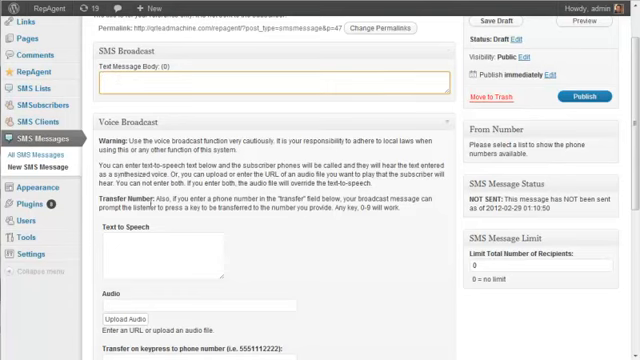
{"action": "scroll", "scroll_direction": "down", "scroll_amount": 3}
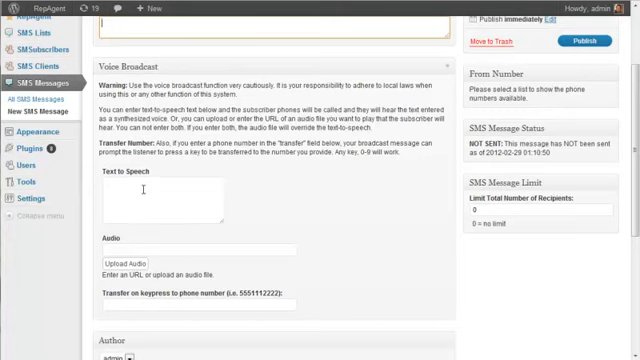
{"action": "scroll", "scroll_direction": "up", "scroll_amount": 3}
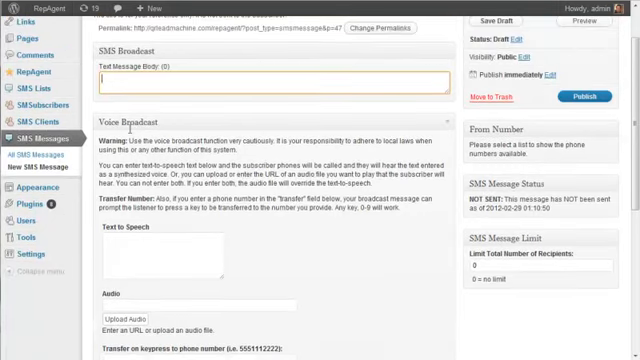
{"action": "mouse_move", "coordinate": [336, 304]}
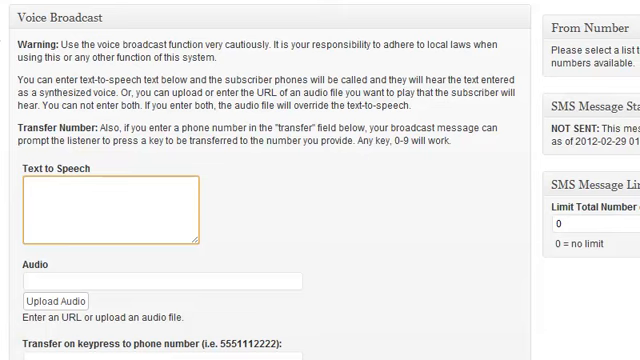
{"action": "left_click", "coordinate": [100, 190]}
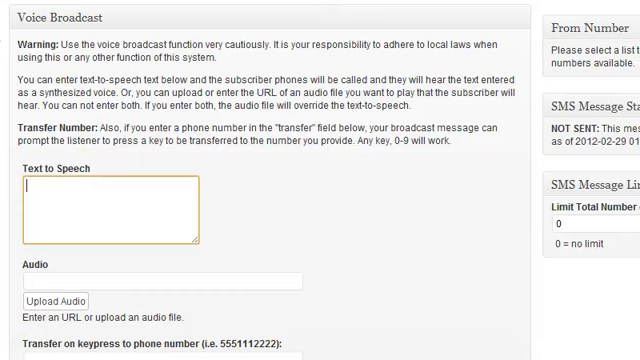
{"action": "mouse_move", "coordinate": [280, 222]}
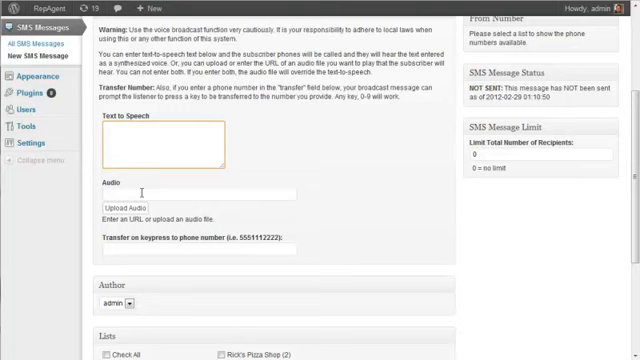
- Enter the Text to Speech announcement: today's baseball practice is canceled, tomorrow's practice is at 4pm
{"action": "left_click", "coordinate": [140, 140]}
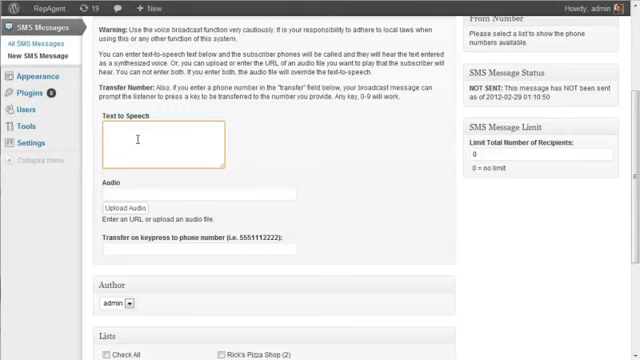
{"action": "type", "text": "Today"}
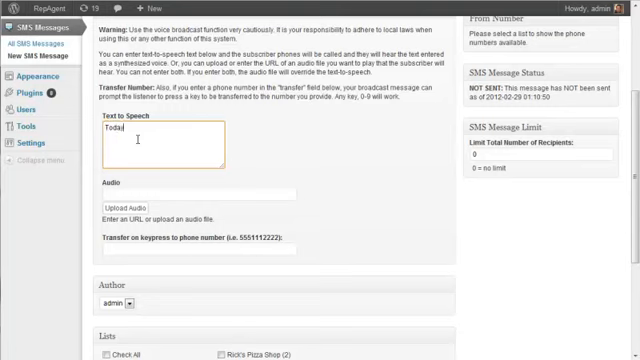
{"action": "type", "text": "'s baseball practice is"}
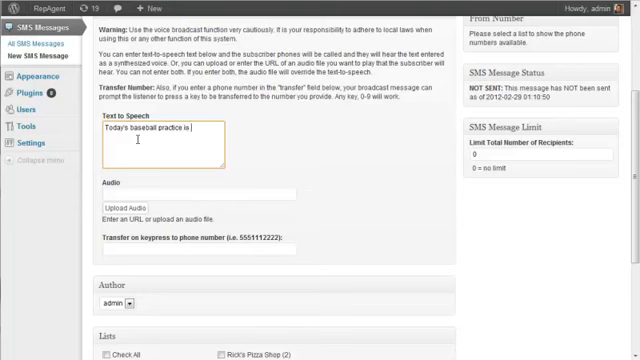
{"action": "type", "text": "canceled. Tomorrow we'll practice at"}
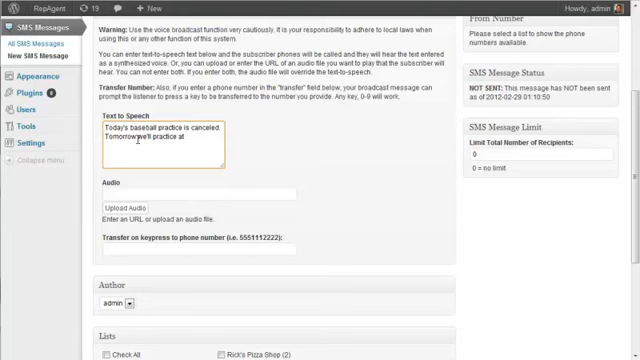
{"action": "type", "text": "4pm."}
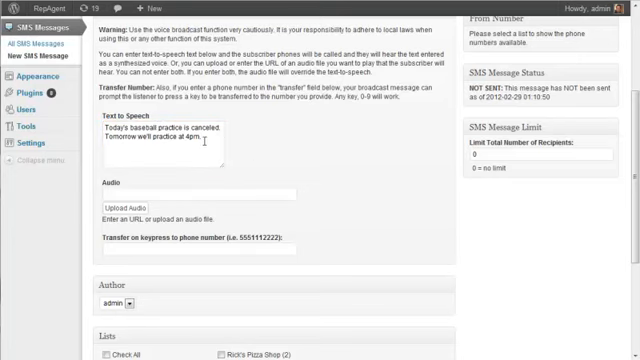
{"action": "mouse_move", "coordinate": [270, 152]}
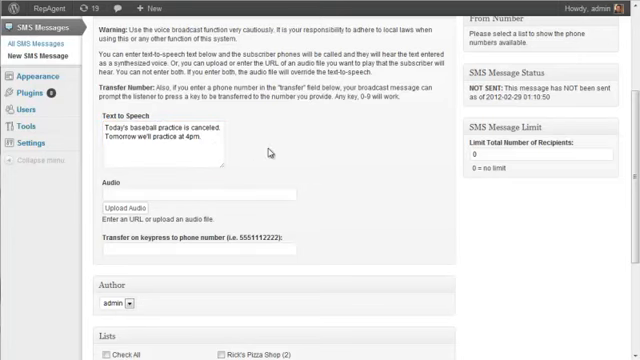
- Scroll the Voice Blast edit screen to reach the Publish box and its date settings
{"action": "scroll", "scroll_direction": "down", "scroll_amount": 3}
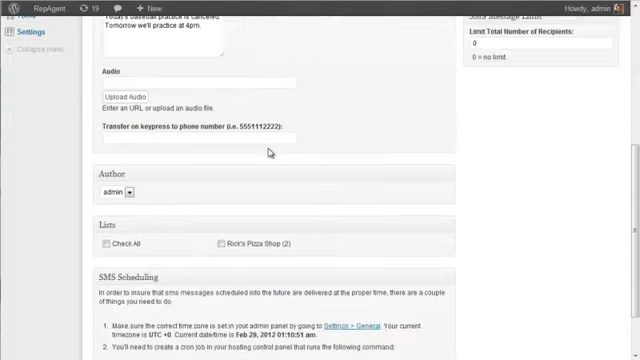
{"action": "scroll", "scroll_direction": "down", "scroll_amount": 3}
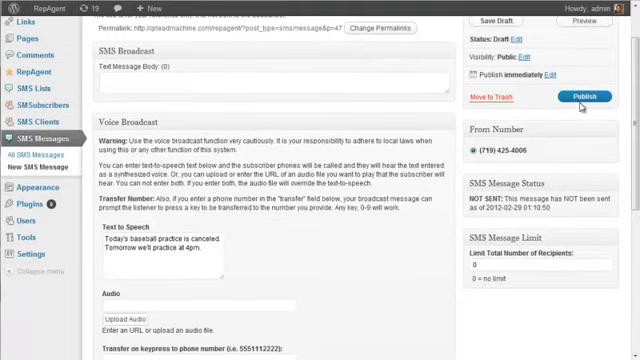
{"action": "scroll", "scroll_direction": "up", "scroll_amount": 3}
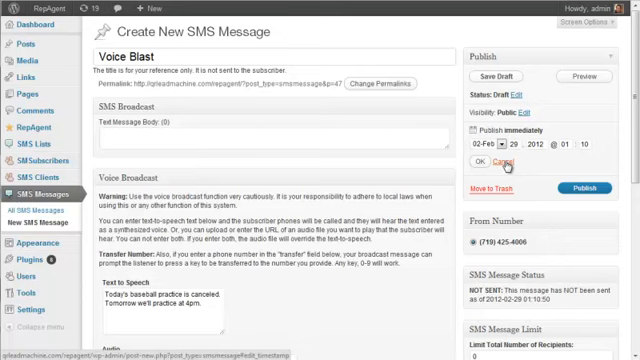
- Publish the Voice Blast message and confirm sending it to subscribers now
{"action": "left_click", "coordinate": [508, 160]}
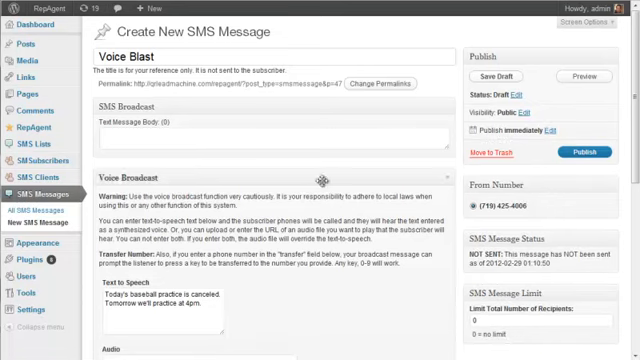
{"action": "scroll", "scroll_direction": "down", "scroll_amount": 3}
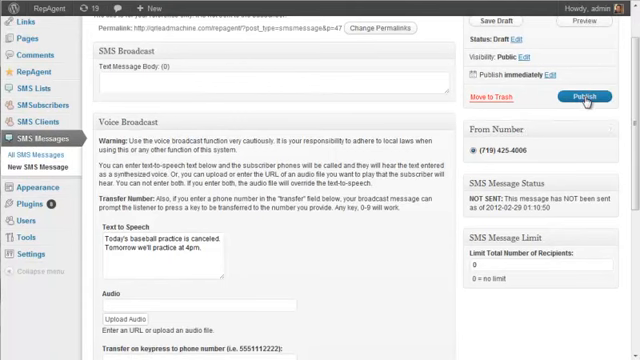
{"action": "left_click", "coordinate": [592, 96]}
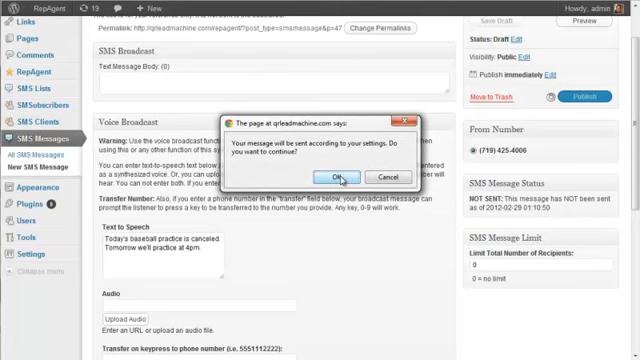
{"action": "left_click", "coordinate": [346, 176]}
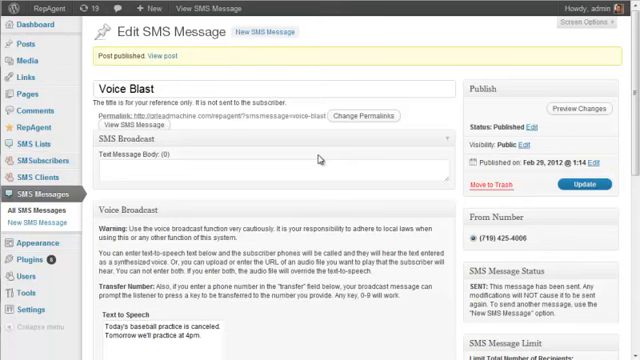
{"action": "mouse_move", "coordinate": [304, 196]}
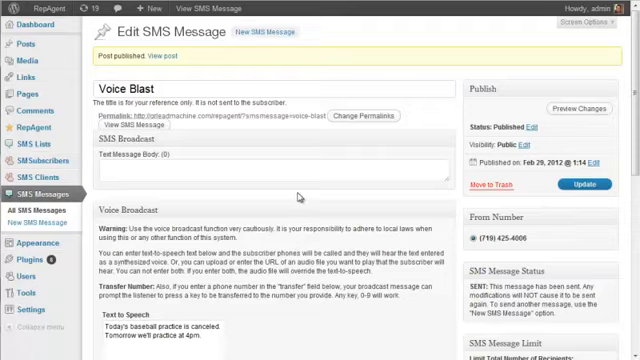
{"action": "scroll", "scroll_direction": "down", "scroll_amount": 3}
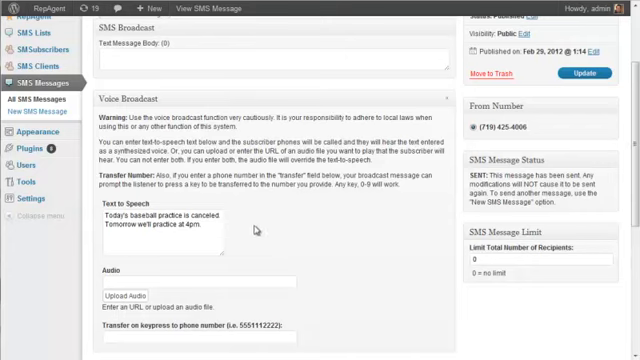
{"action": "mouse_move", "coordinate": [264, 228]}
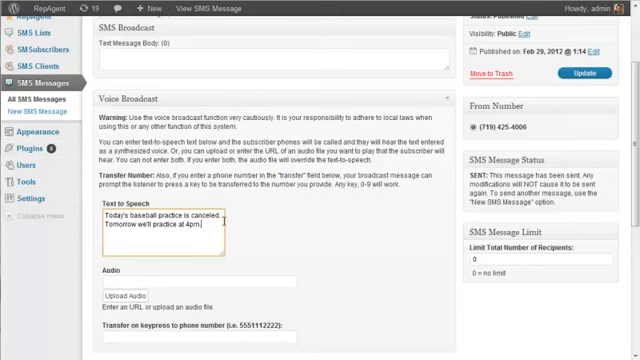
{"action": "mouse_move", "coordinate": [240, 228]}
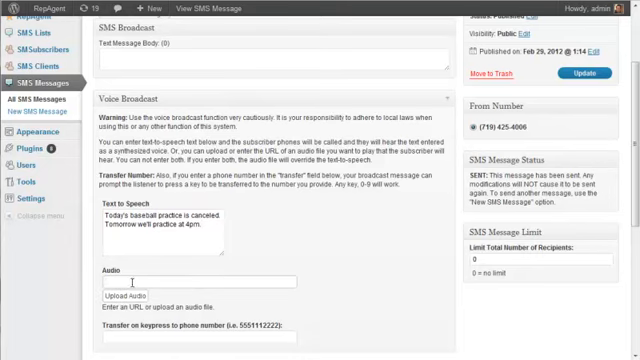
{"action": "mouse_move", "coordinate": [268, 268]}
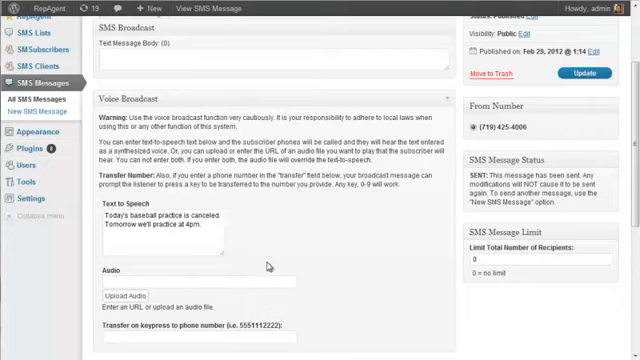
- Scroll the Twilio TwiML <Play> docs to review the supported audio MIME types table
{"action": "scroll", "scroll_direction": "down", "scroll_amount": 3}
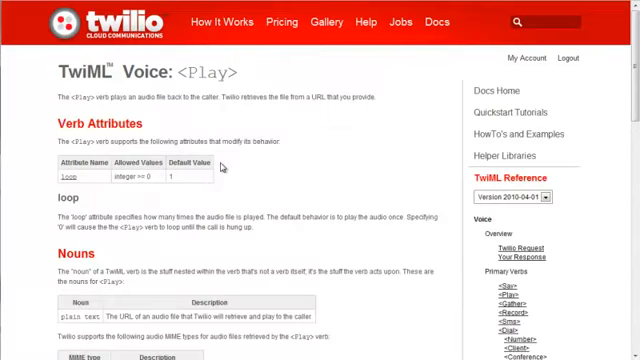
{"action": "scroll", "scroll_direction": "down", "scroll_amount": 3}
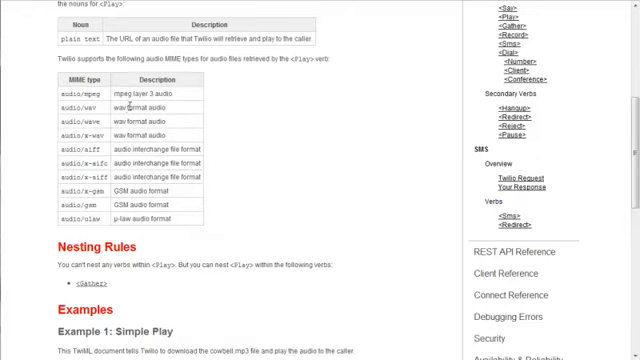
{"action": "scroll", "scroll_direction": "up", "scroll_amount": 3}
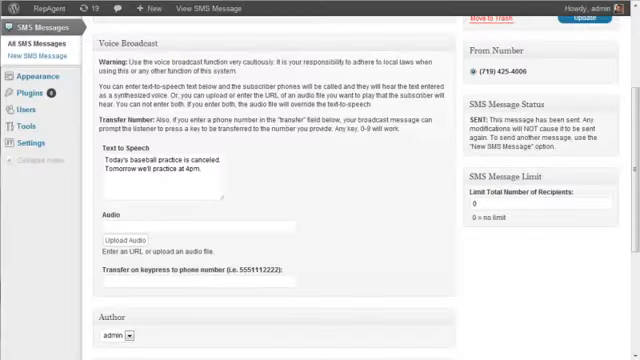
{"action": "mouse_move", "coordinate": [284, 184]}
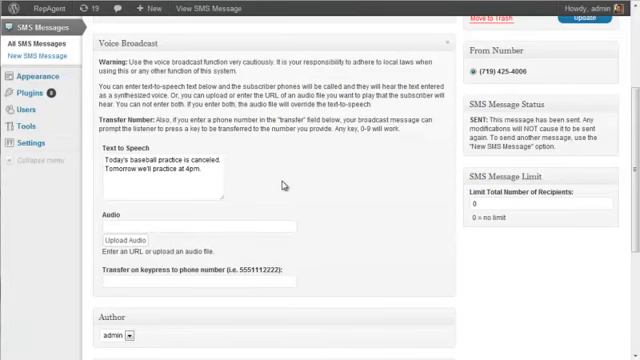
{"action": "scroll", "scroll_direction": "down", "scroll_amount": 3}
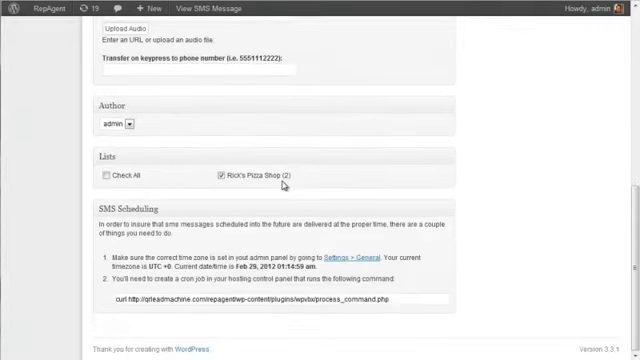
{"action": "scroll", "scroll_direction": "up", "scroll_amount": 3}
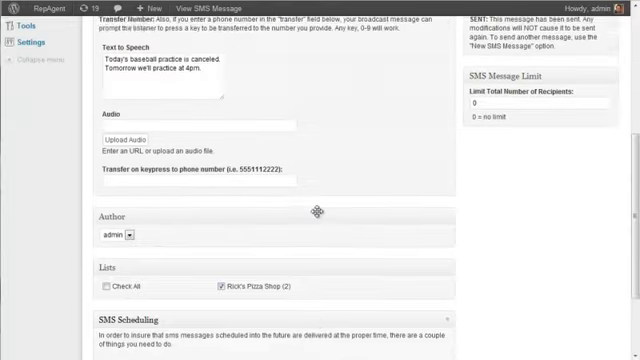
{"action": "scroll", "scroll_direction": "up", "scroll_amount": 3}
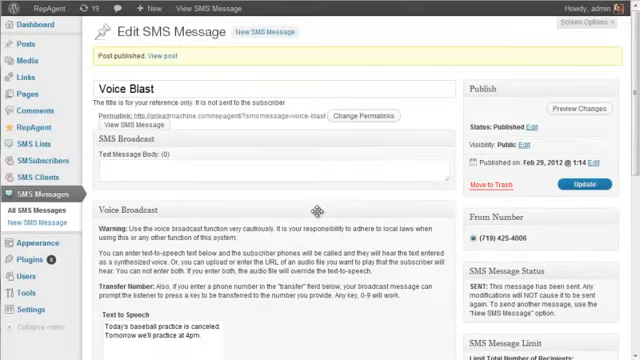